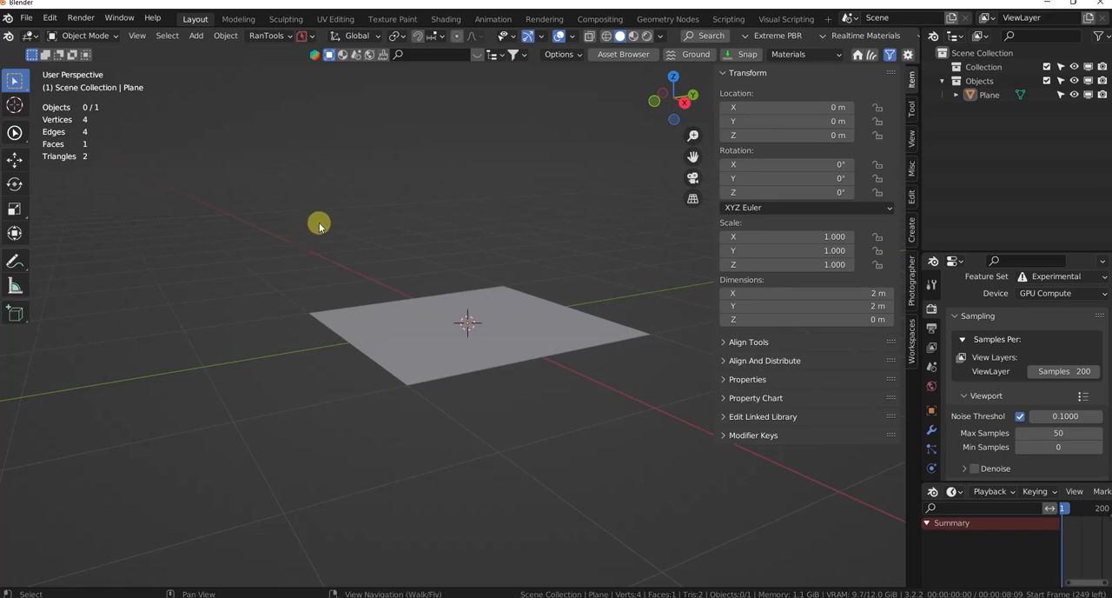
{"action": "mouse_move", "coordinate": [323, 222]}
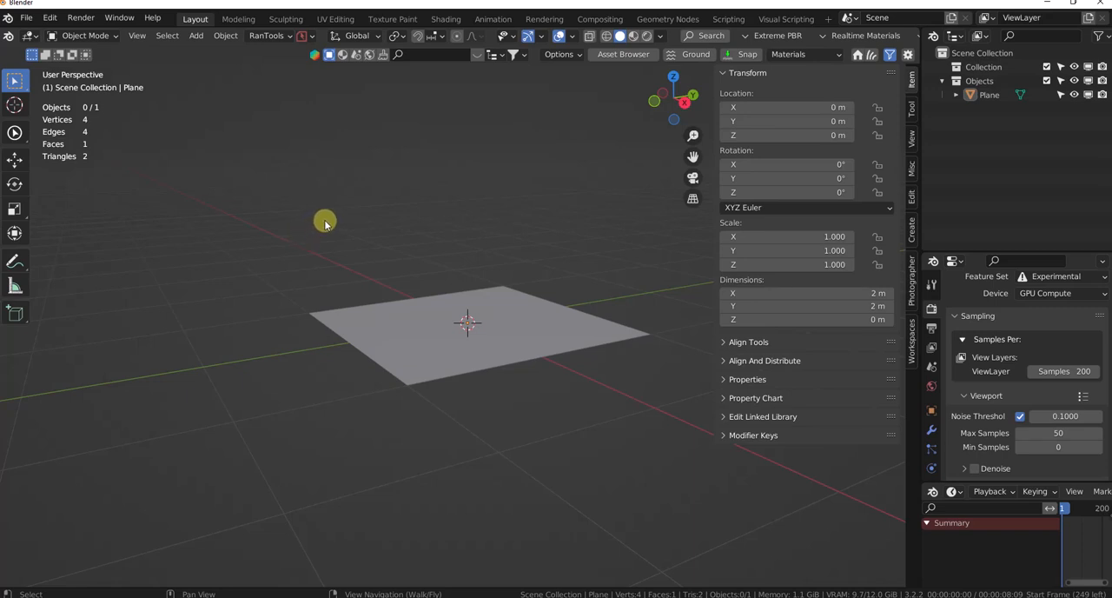
{"action": "mouse_move", "coordinate": [445, 198]}
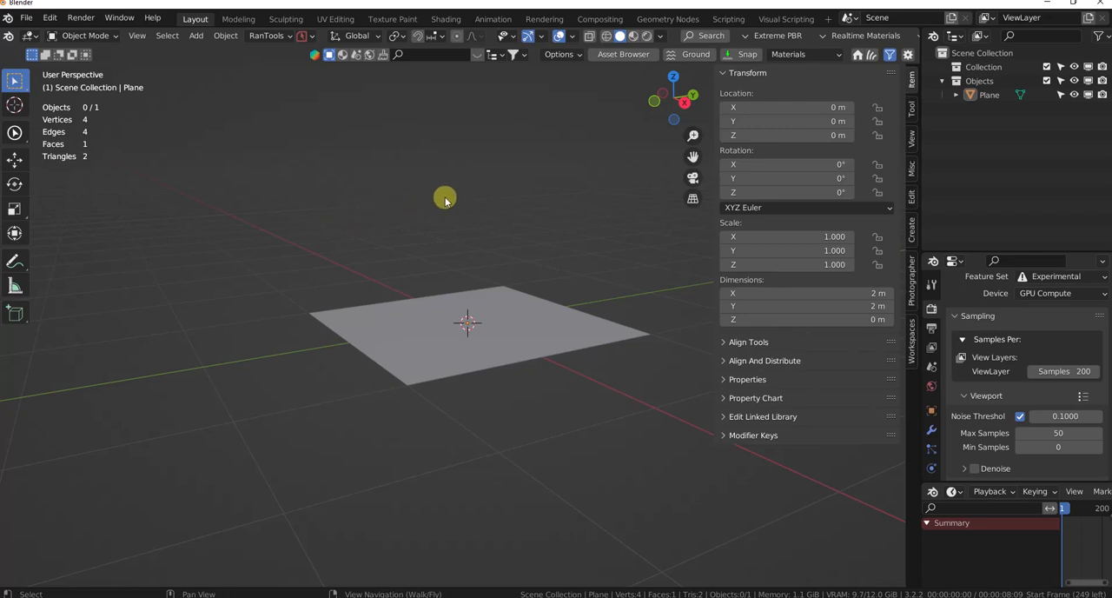
{"action": "mouse_move", "coordinate": [471, 186]}
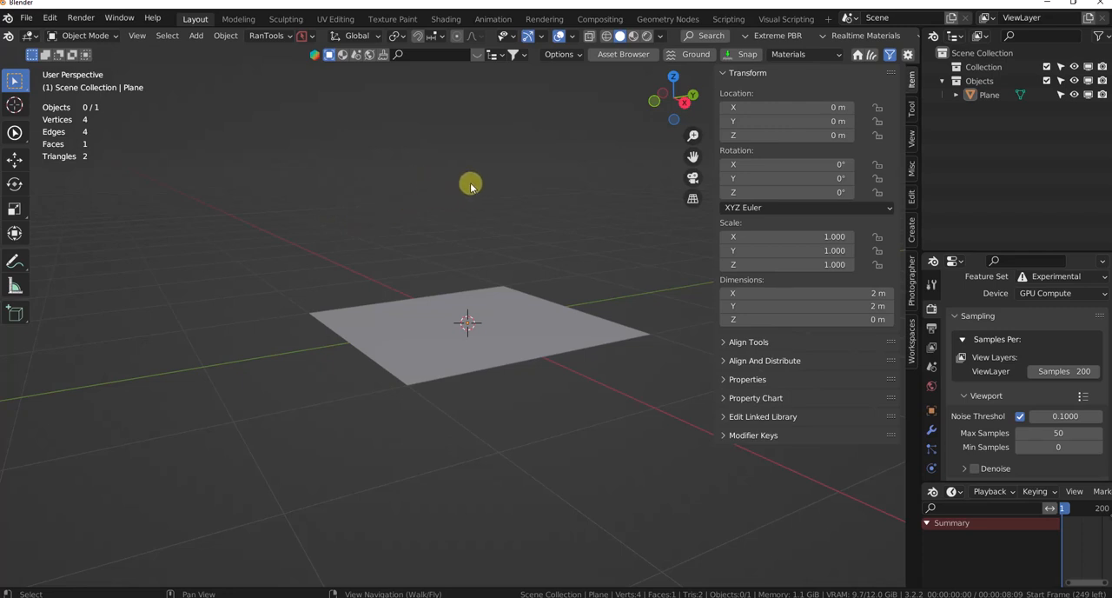
{"action": "mouse_move", "coordinate": [479, 185]}
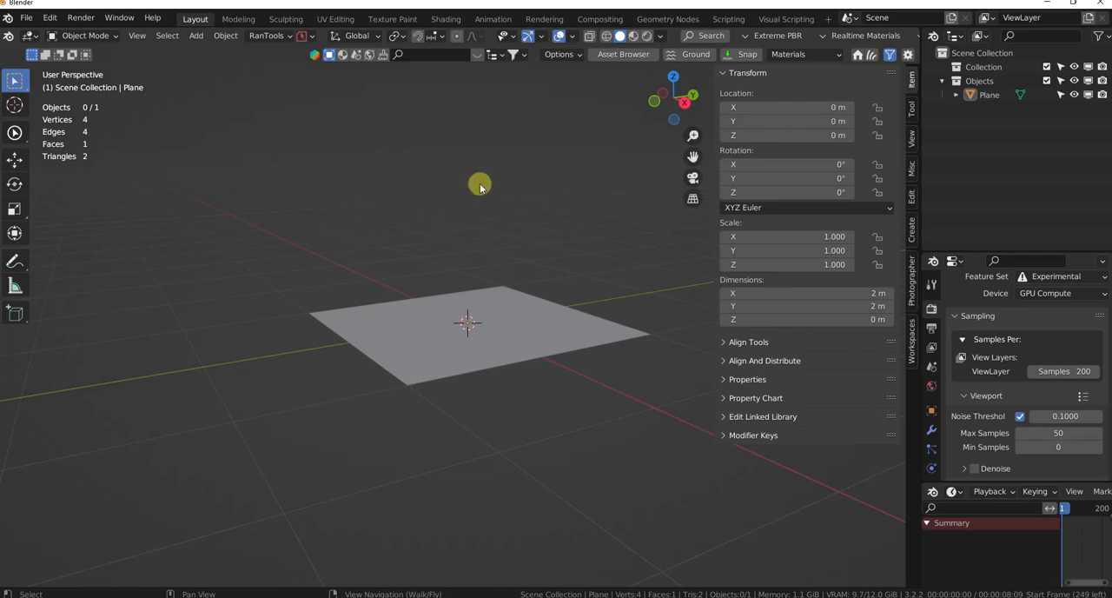
{"action": "mouse_move", "coordinate": [486, 184]}
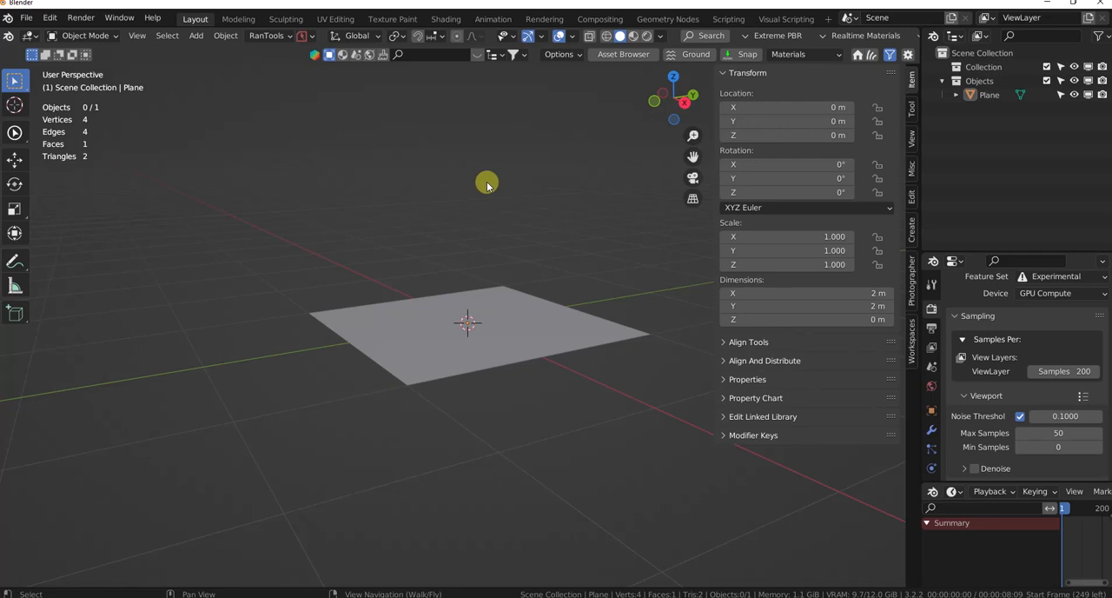
{"action": "mouse_move", "coordinate": [483, 180]}
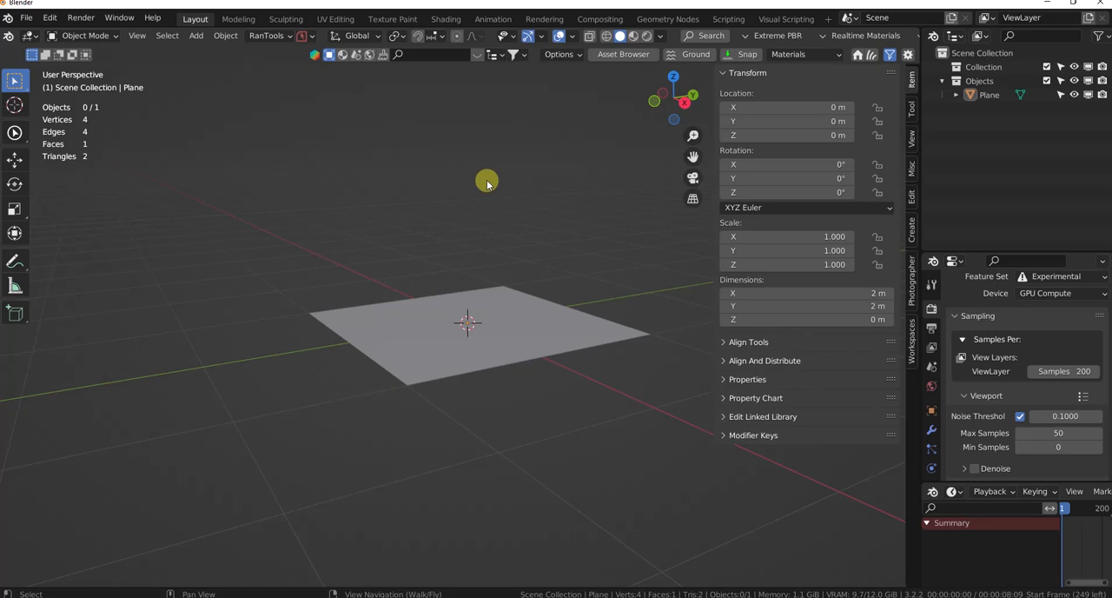
{"action": "mouse_move", "coordinate": [491, 181]}
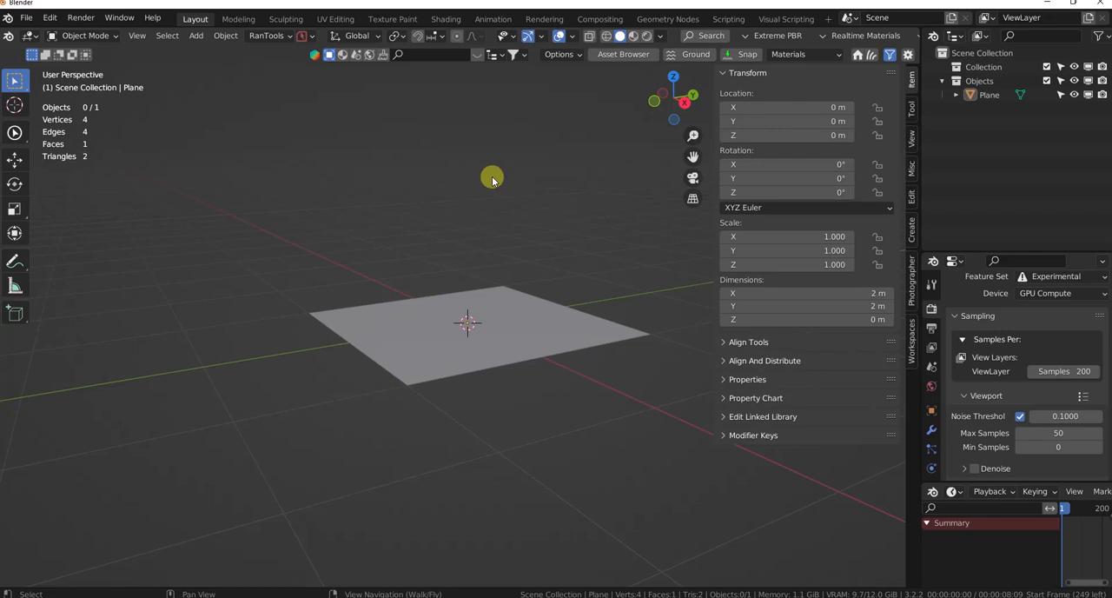
{"action": "mouse_move", "coordinate": [459, 226]}
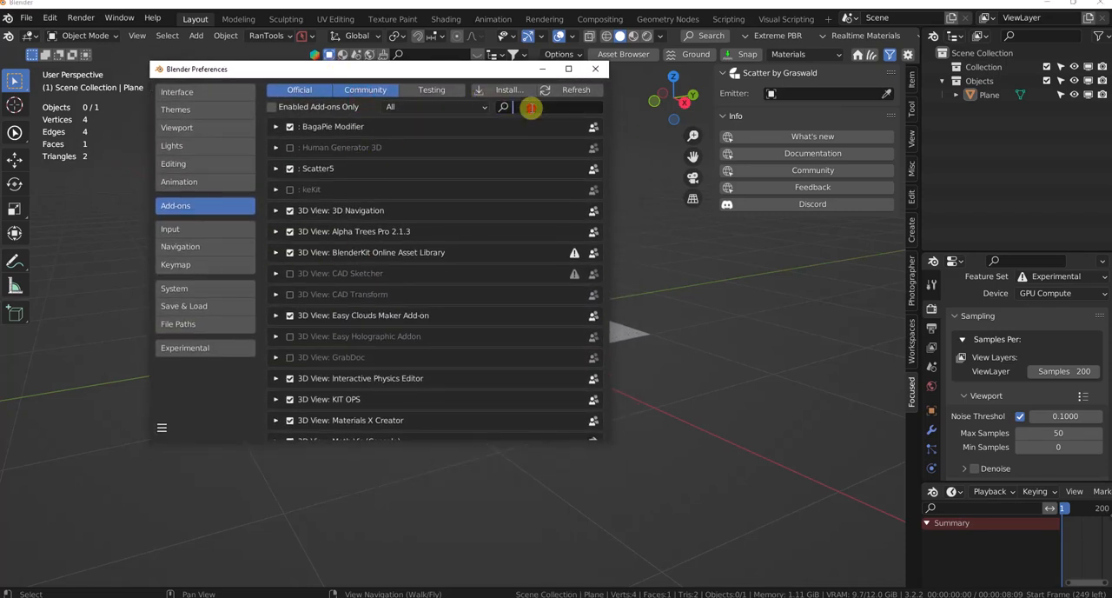
Filter add-ons by 'clean' and expand CleanPanels preferences down to the N-Panel Renaming list
{"action": "type", "text": "clean"}
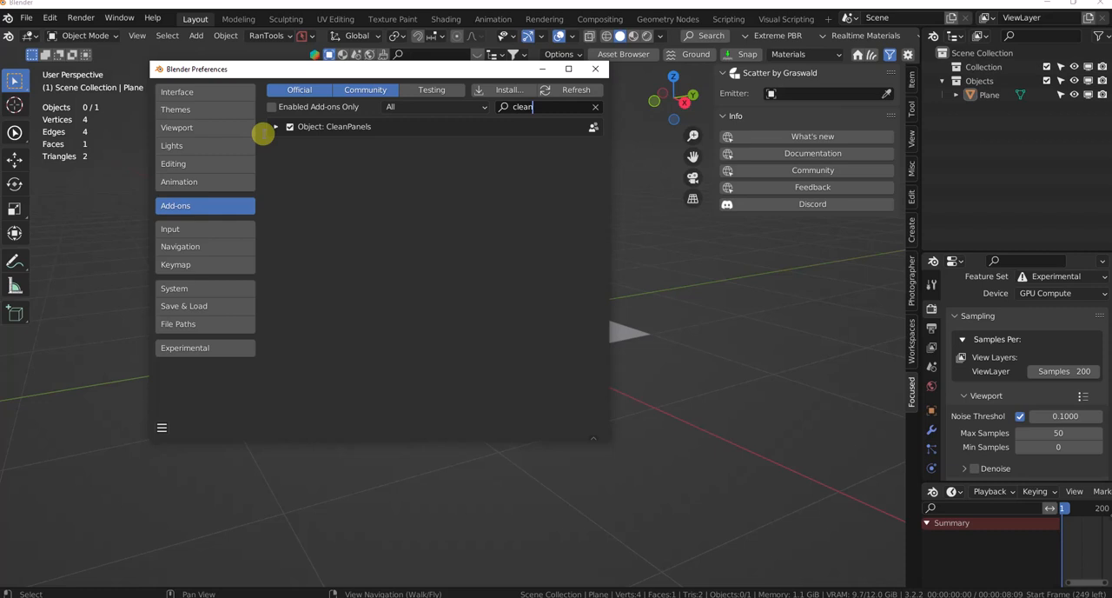
{"action": "left_click", "coordinate": [277, 125]}
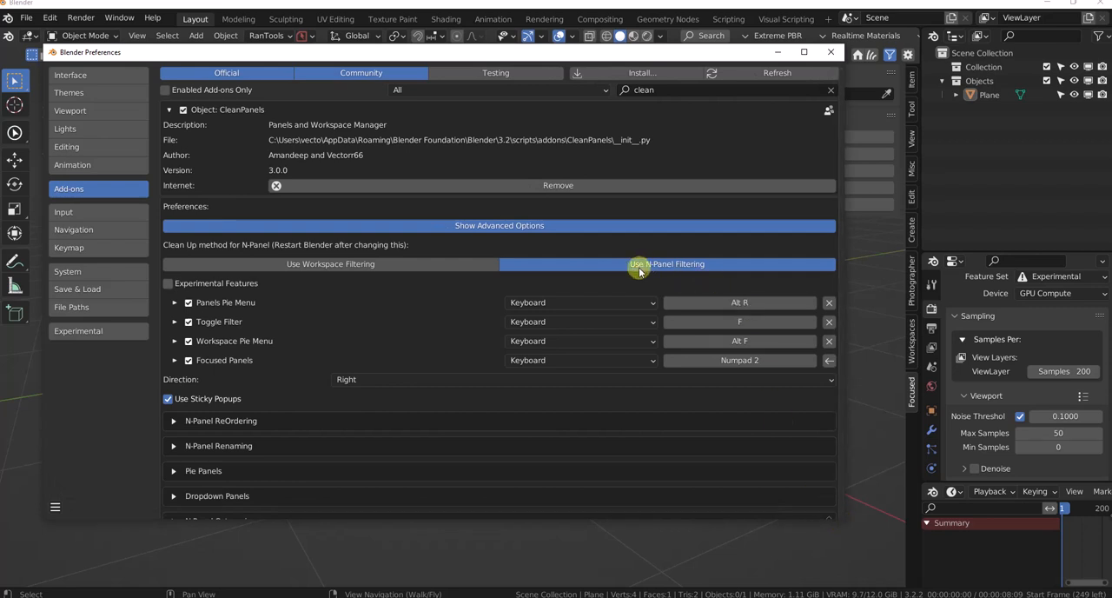
{"action": "mouse_move", "coordinate": [709, 276]}
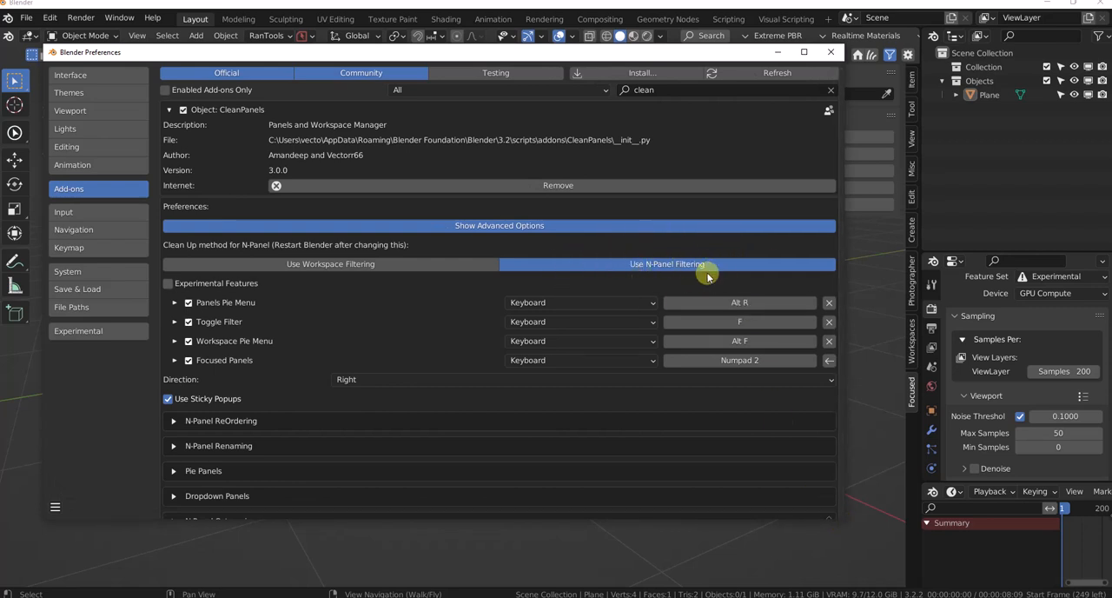
{"action": "mouse_move", "coordinate": [733, 239]}
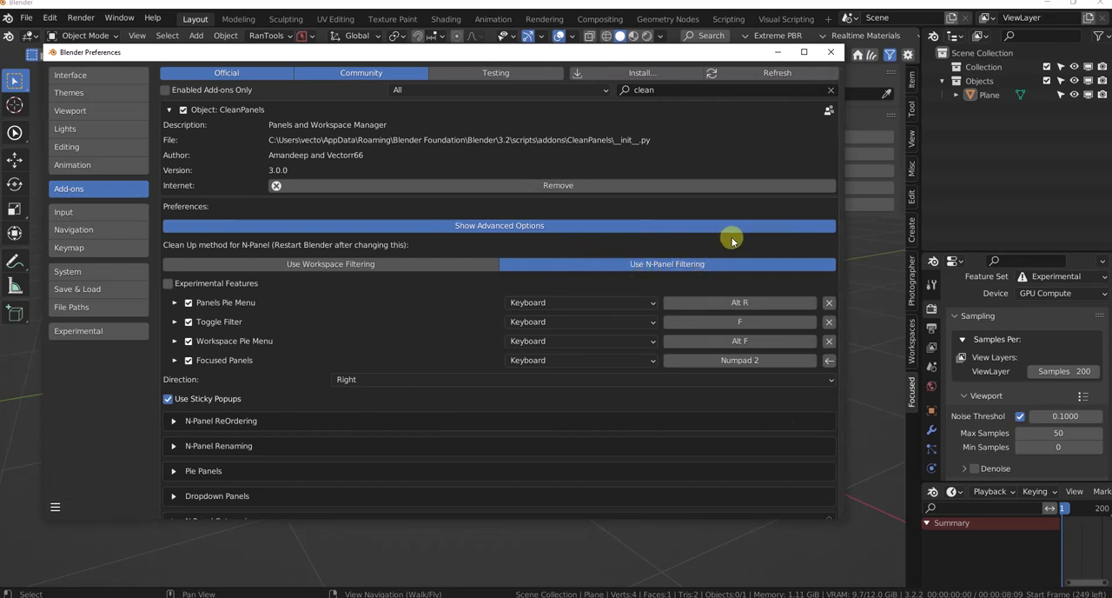
{"action": "mouse_move", "coordinate": [733, 252]}
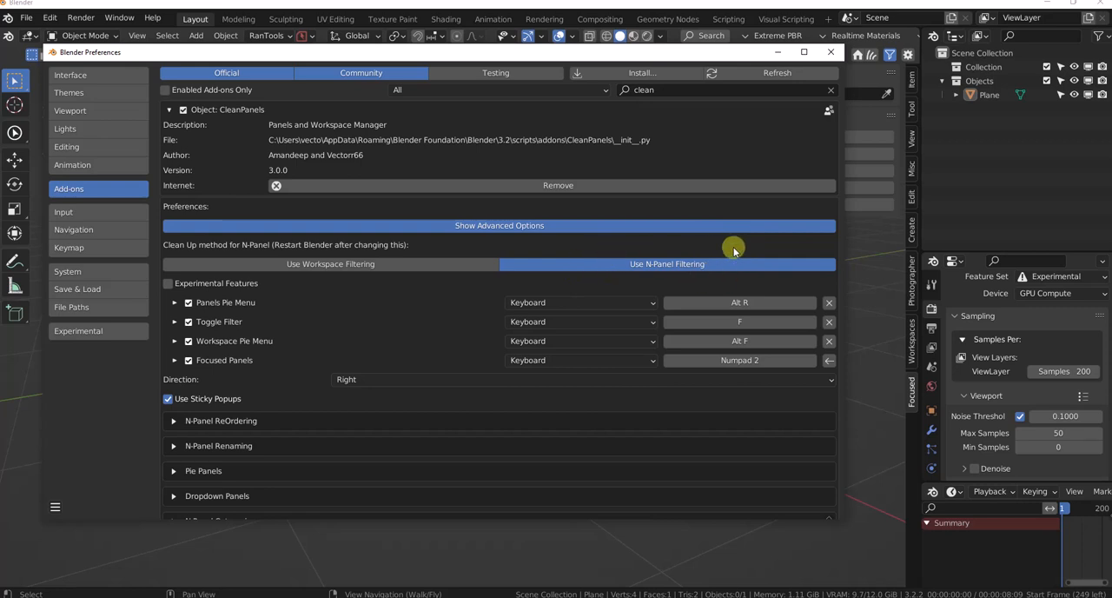
{"action": "mouse_move", "coordinate": [416, 321]}
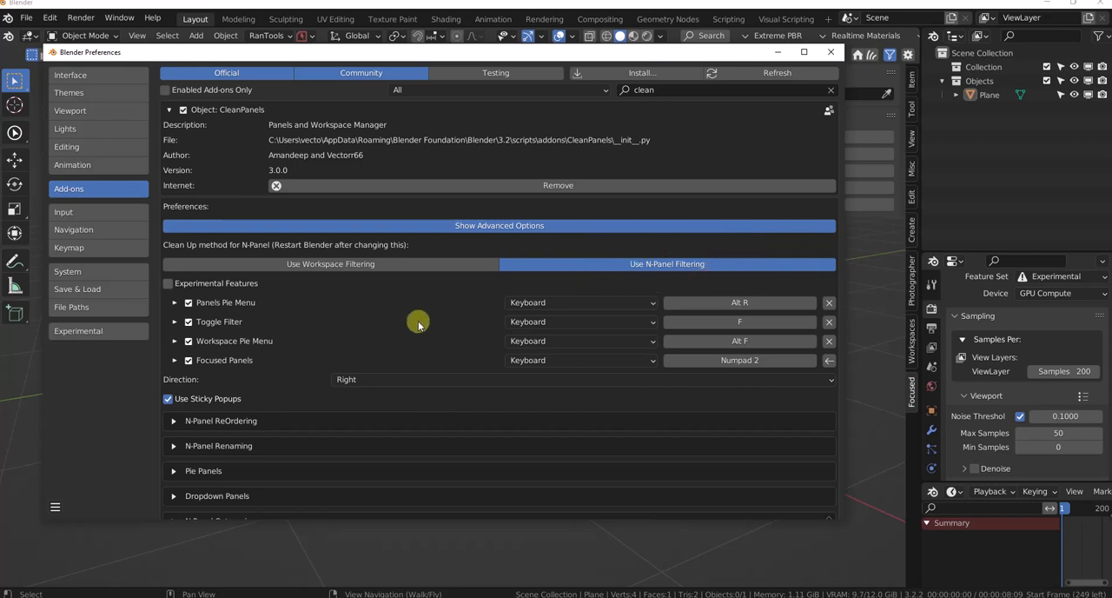
{"action": "left_click", "coordinate": [174, 422]}
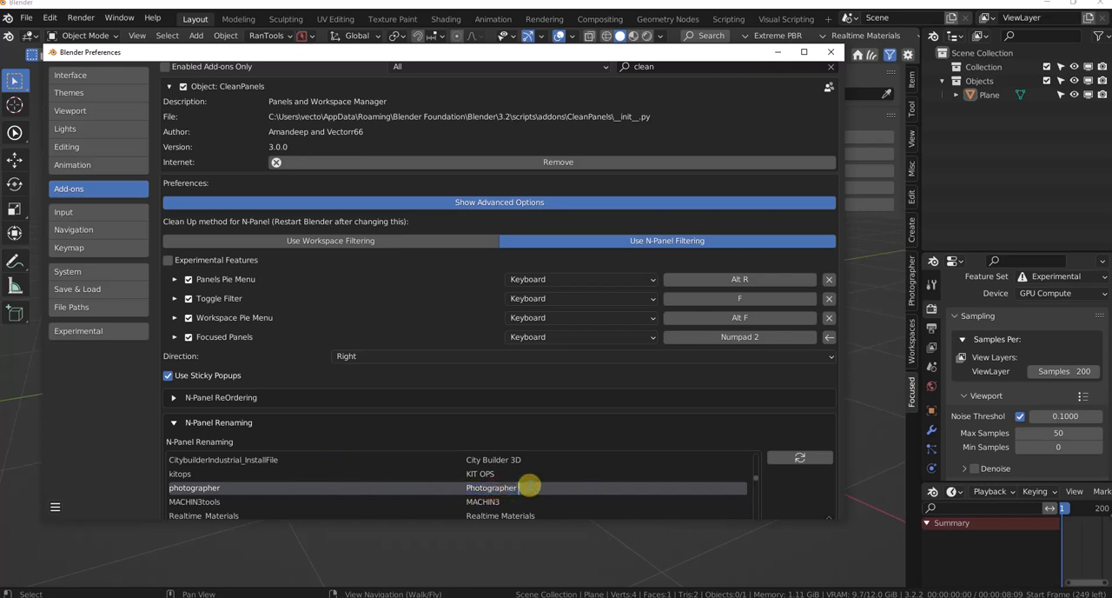
Rename the photographer sidebar tab to 'Photographer TEST'
{"action": "type", "text": "TEST"}
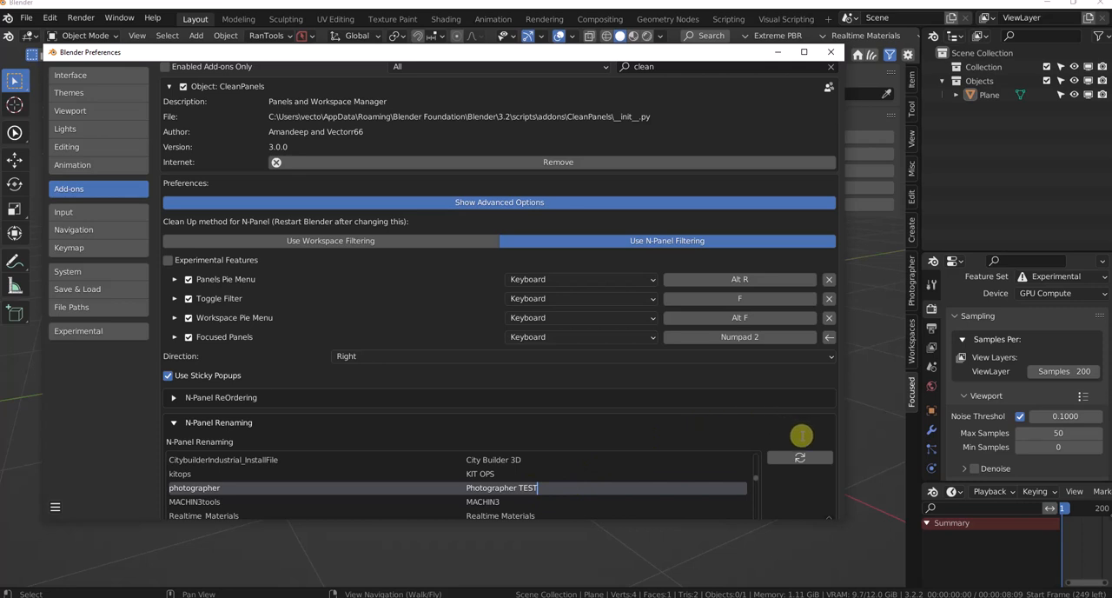
{"action": "mouse_move", "coordinate": [792, 507]}
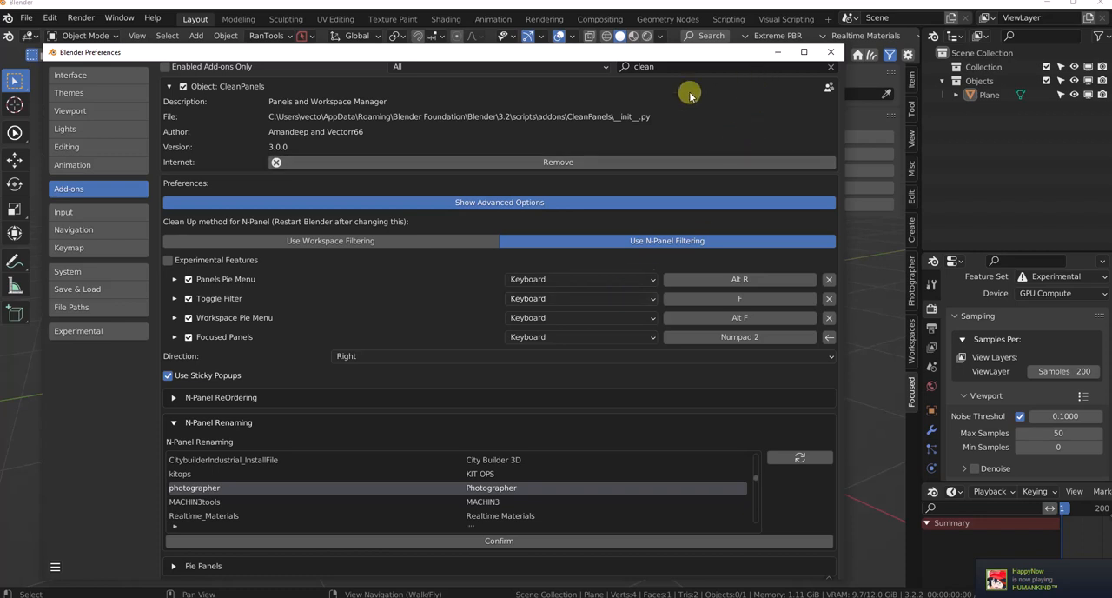
{"action": "mouse_move", "coordinate": [426, 286]}
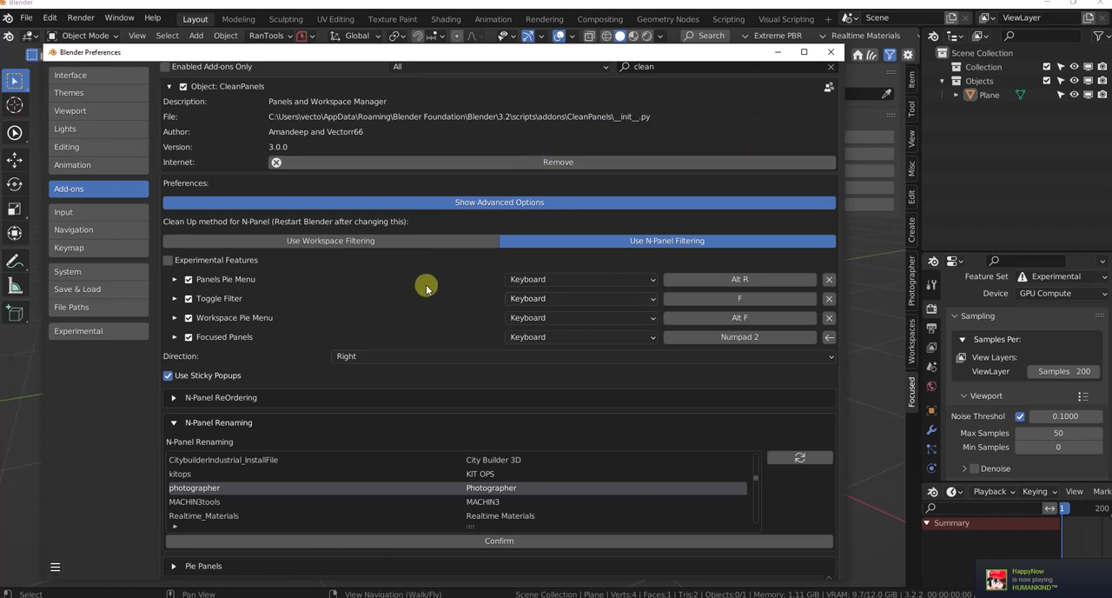
{"action": "mouse_move", "coordinate": [323, 334]}
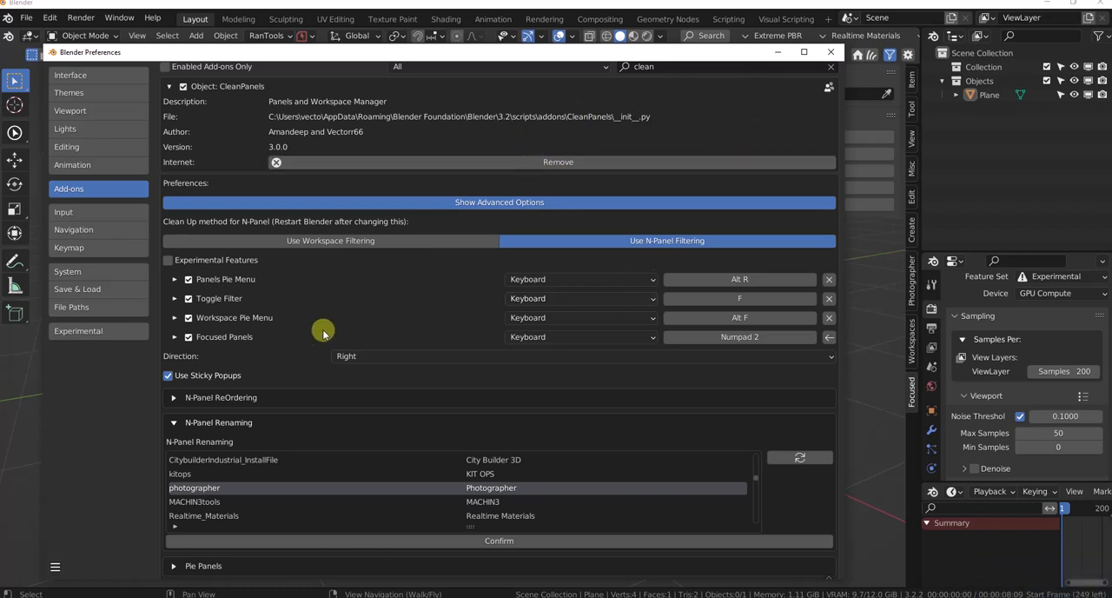
{"action": "mouse_move", "coordinate": [368, 309]}
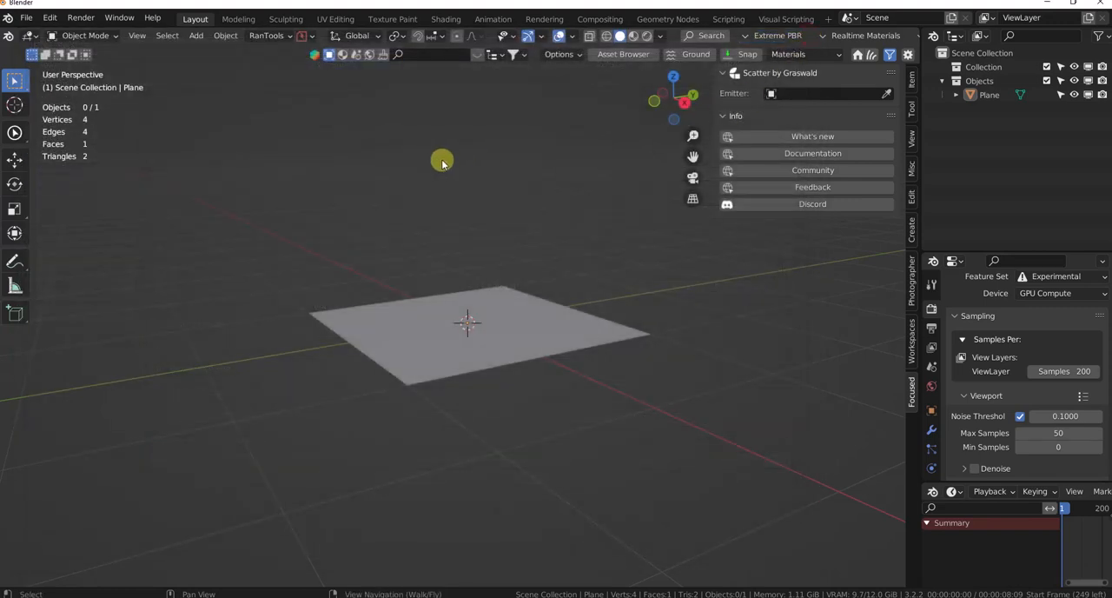
{"action": "mouse_move", "coordinate": [441, 187]}
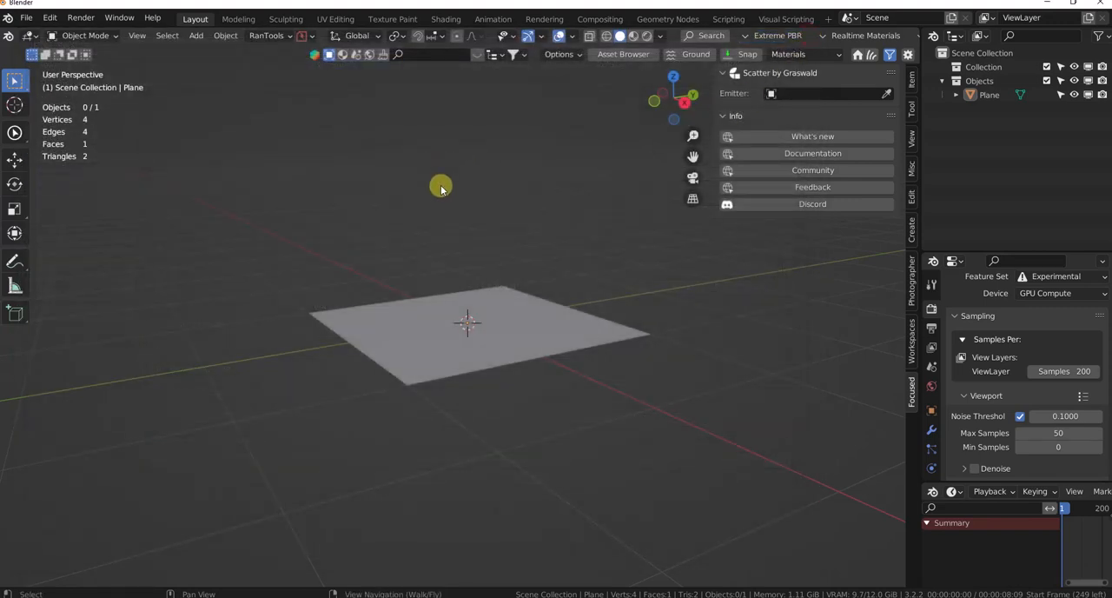